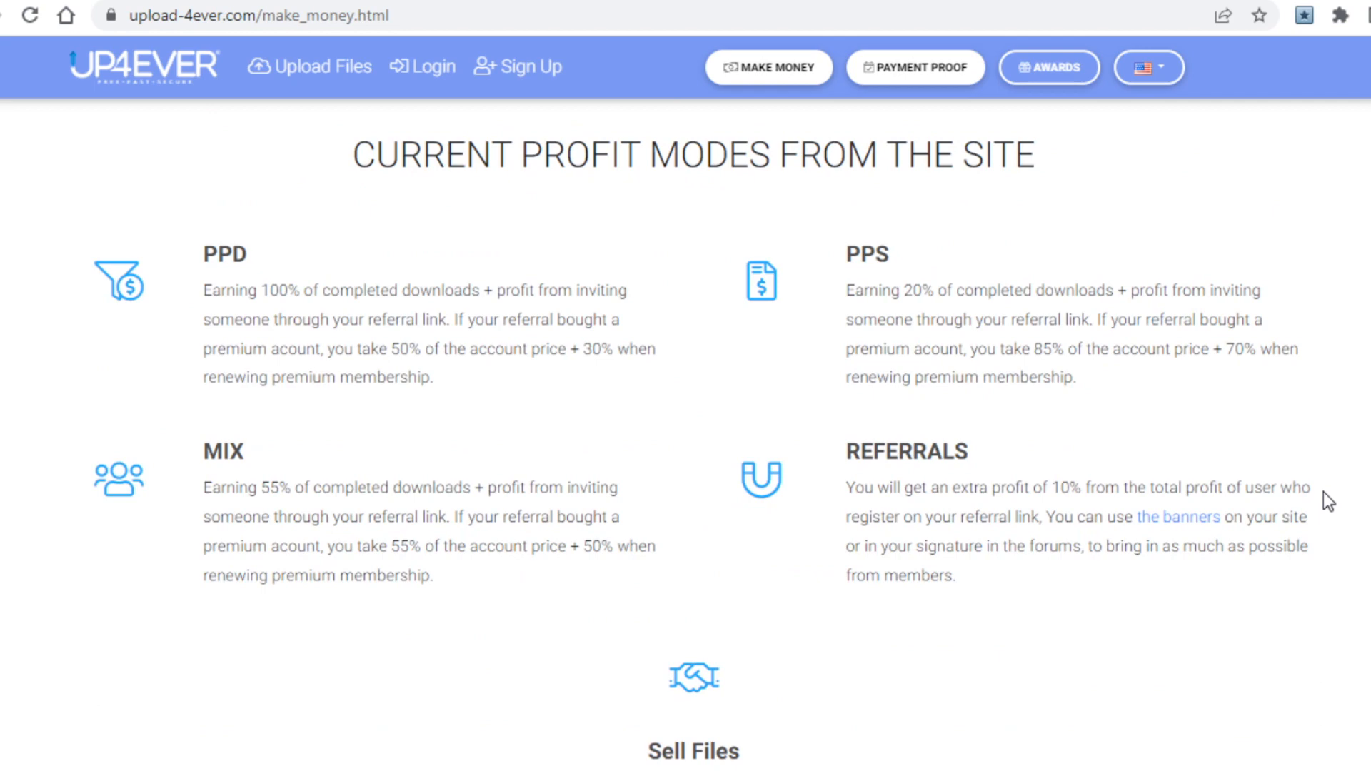
Step: Scroll the Make Money page down to the per-country download payout tiers
scroll(down, 3)
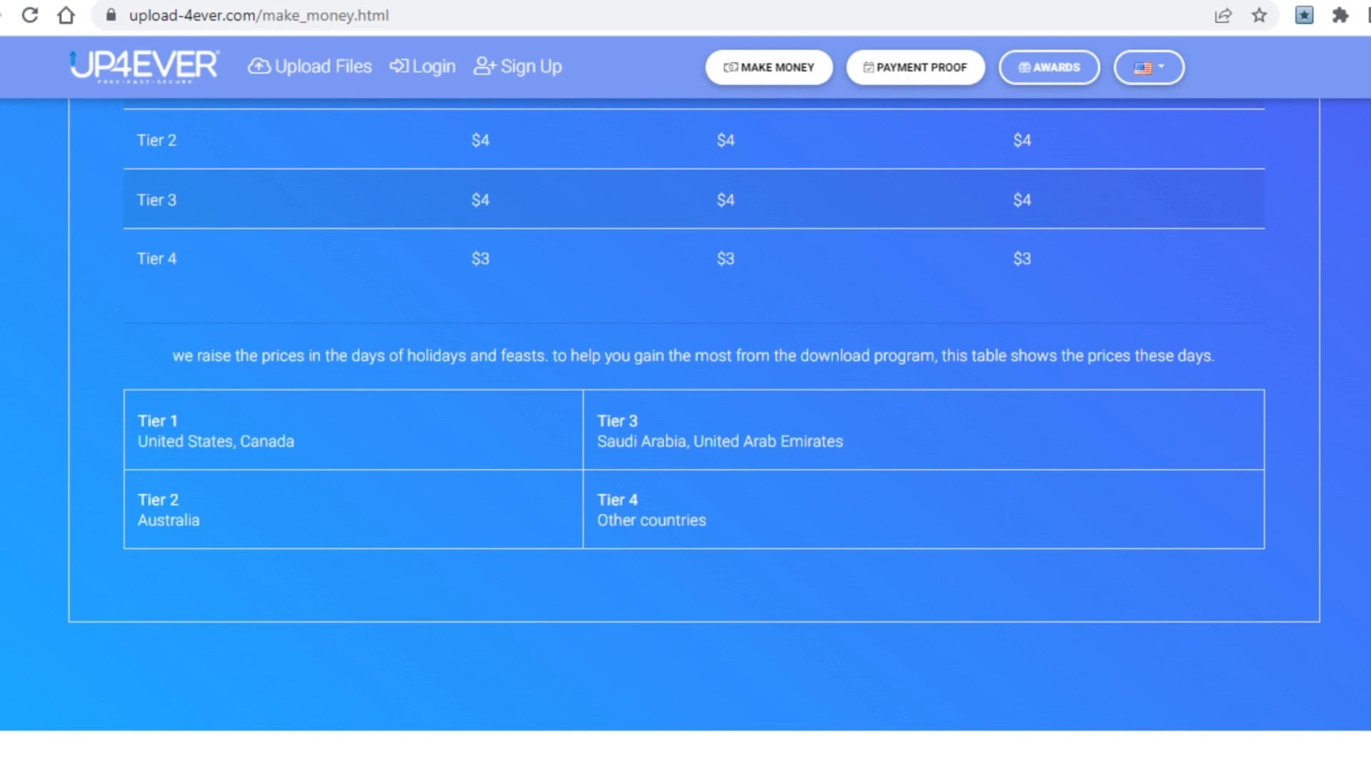
mouse_move(290, 501)
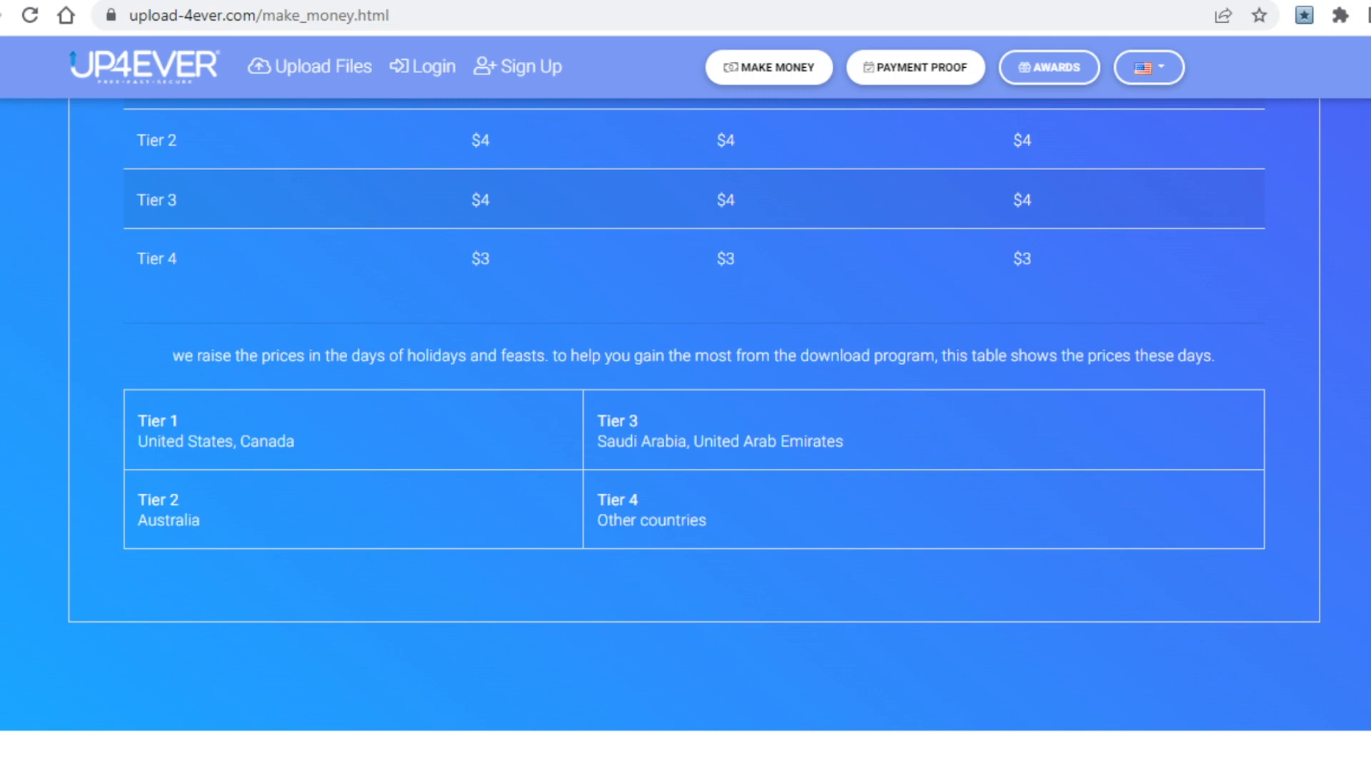
Step: Go to the Up4ever registration page with its sign-up form and social sign-in options
click(527, 68)
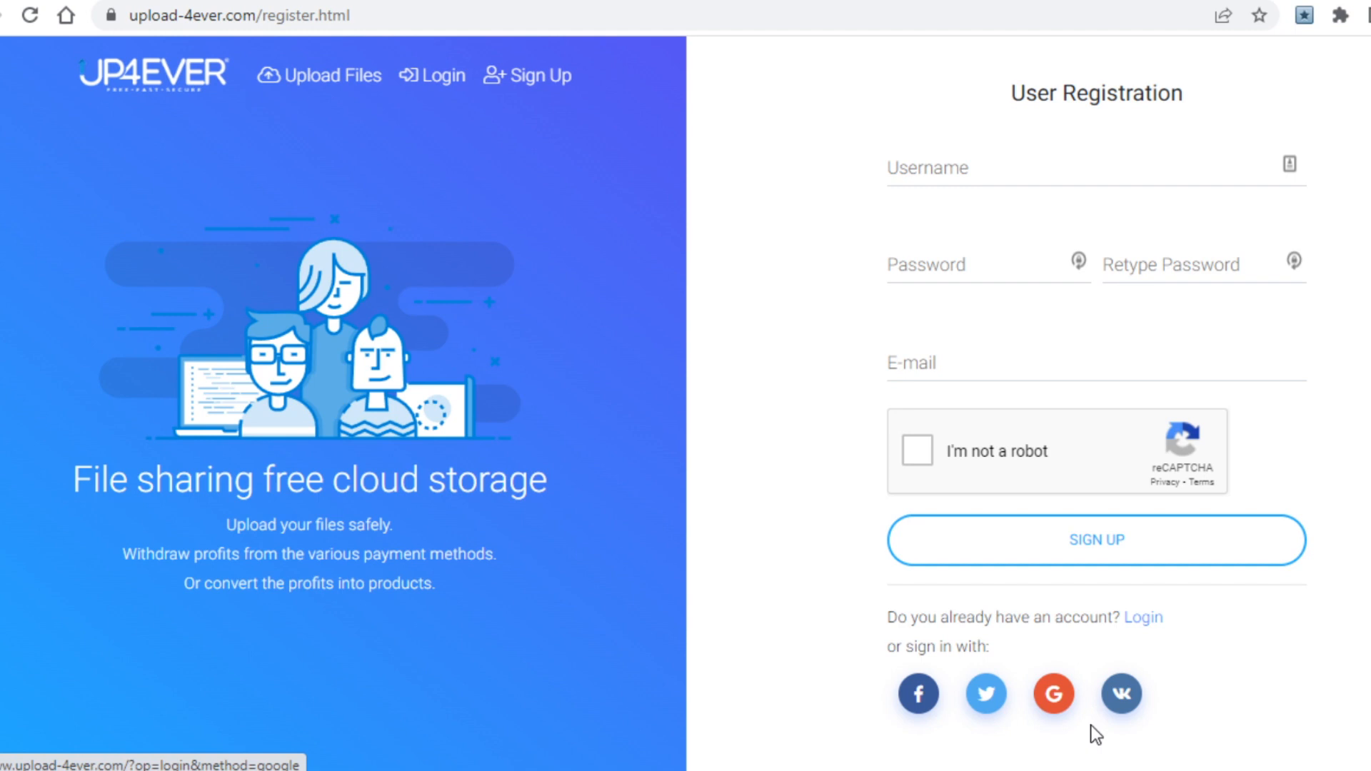
mouse_move(1218, 699)
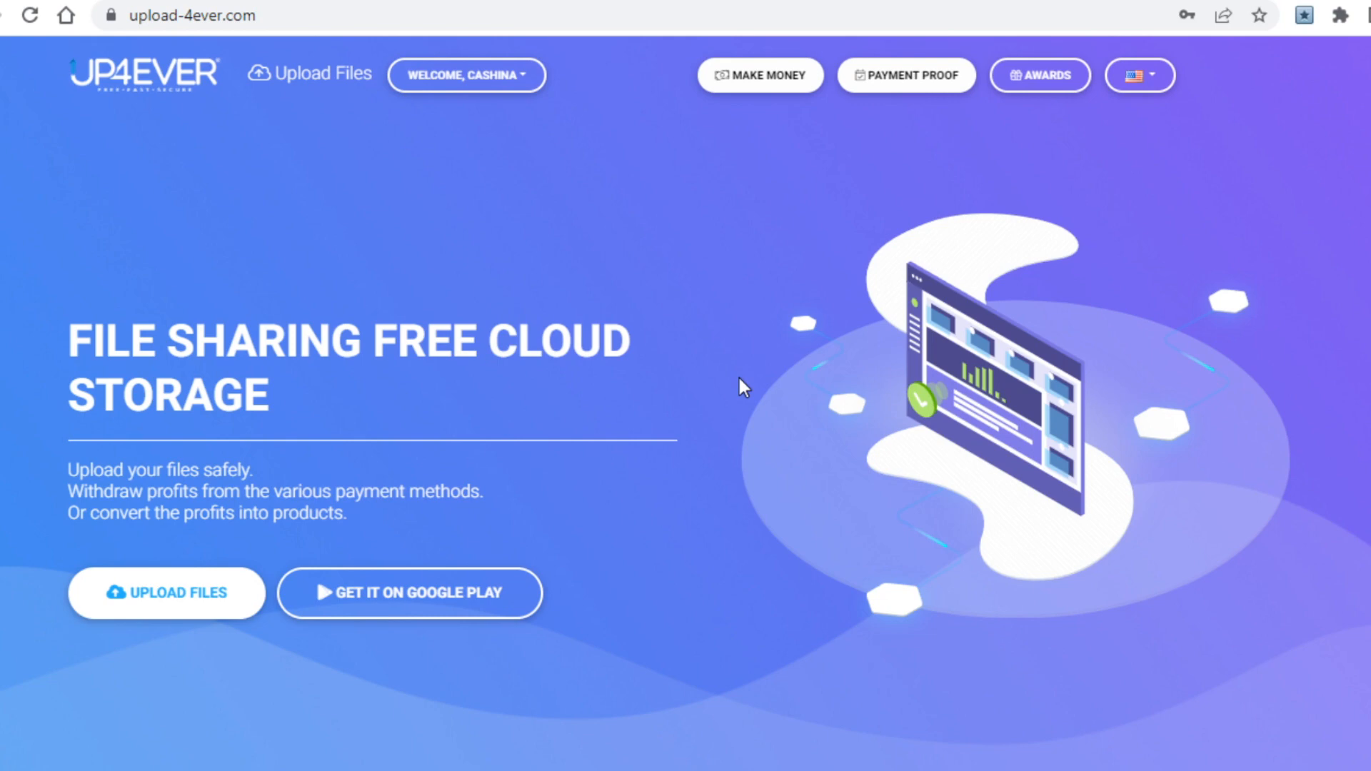
mouse_move(705, 417)
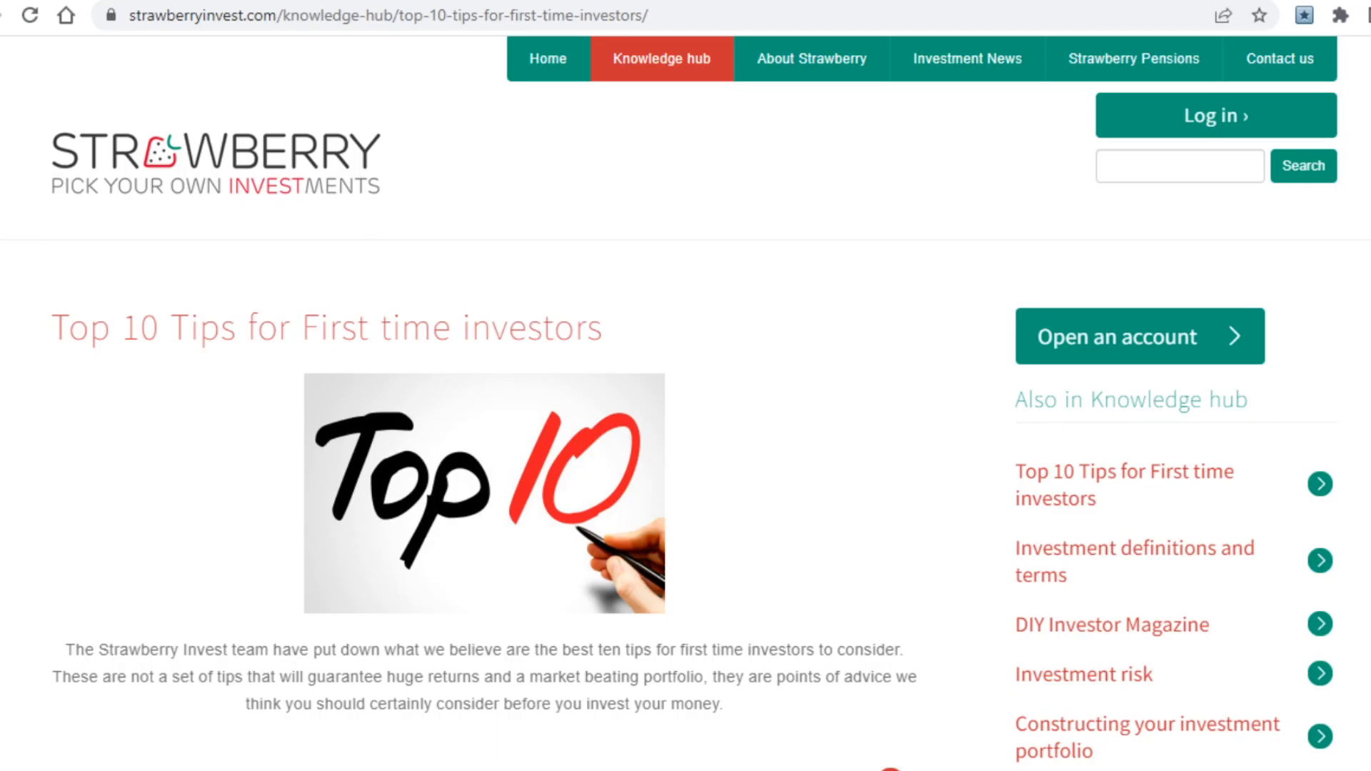
Step: Read through the Strawberry Invest Top 10 Tips article, then return to the Up4ever tab
scroll(down, 3)
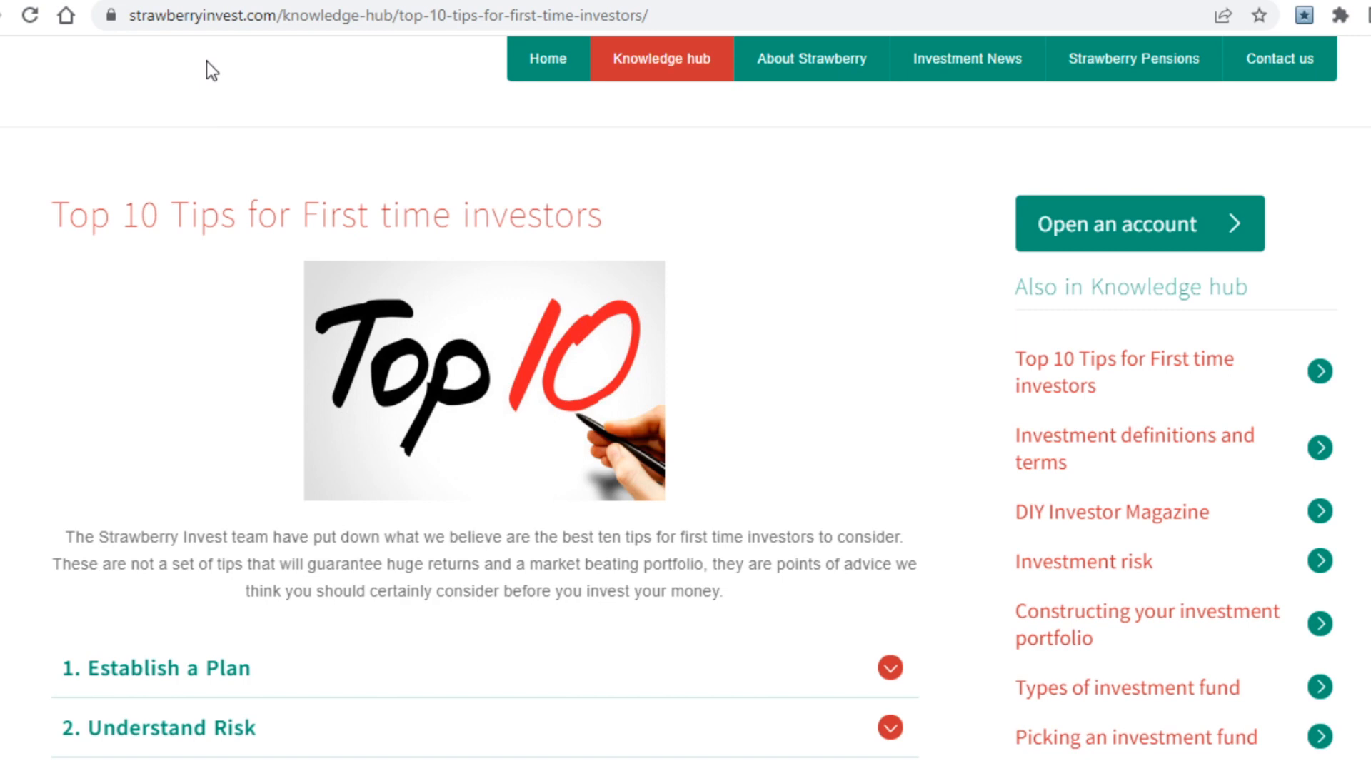
scroll(down, 3)
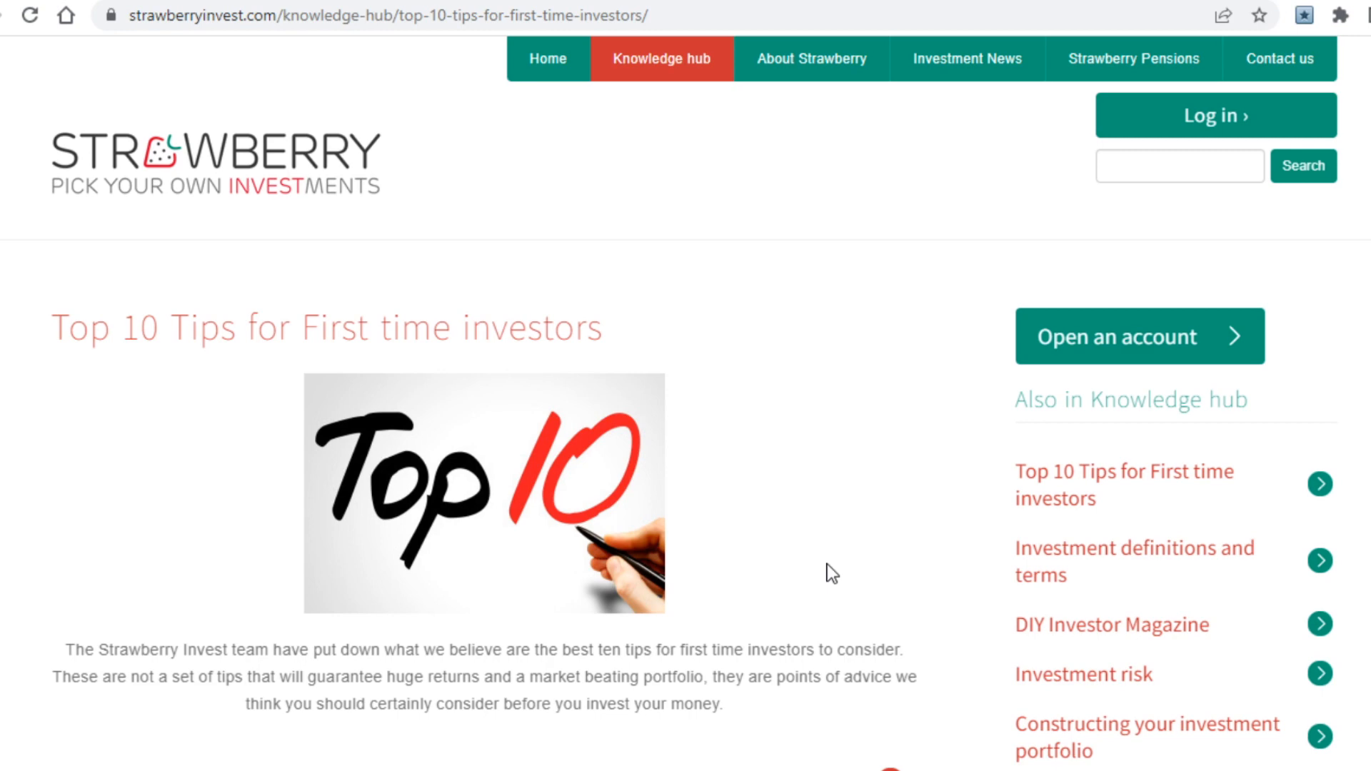
key(ctrl+p)
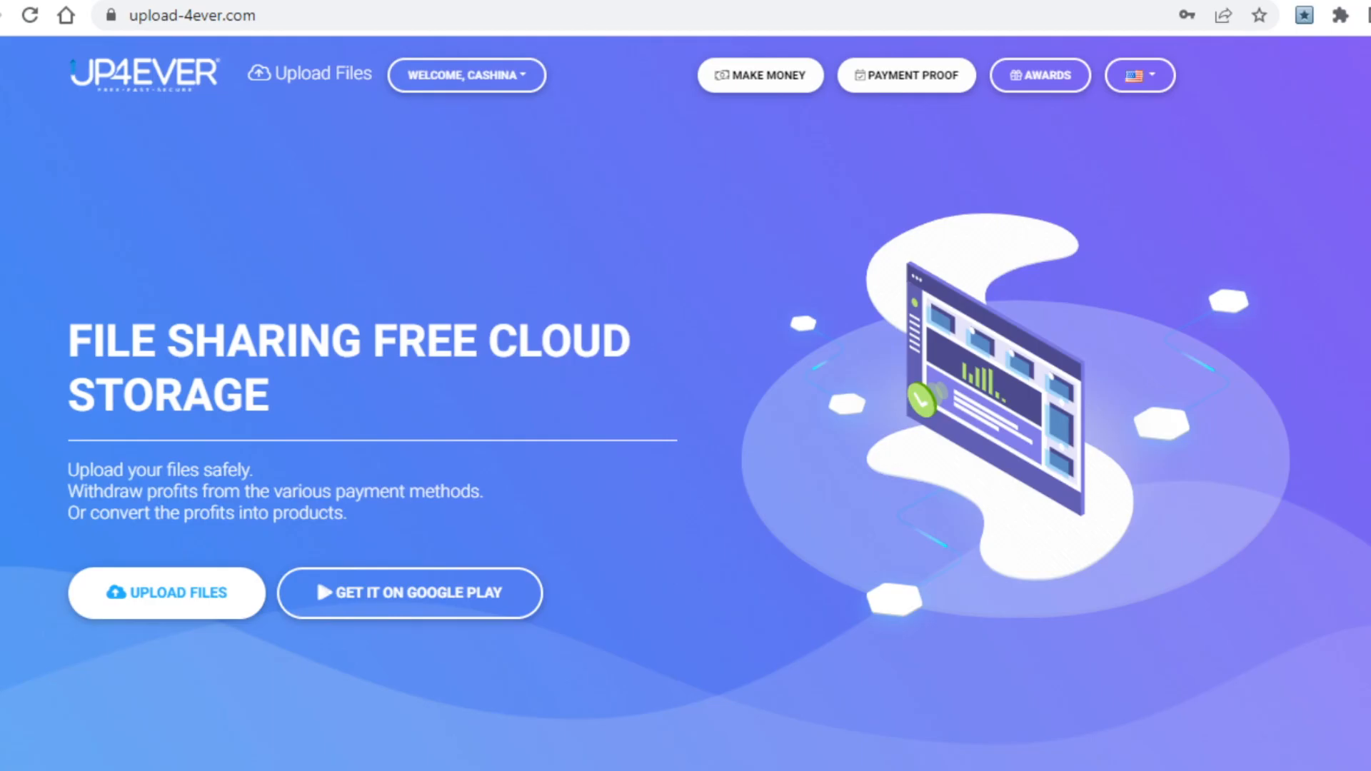
mouse_move(630, 395)
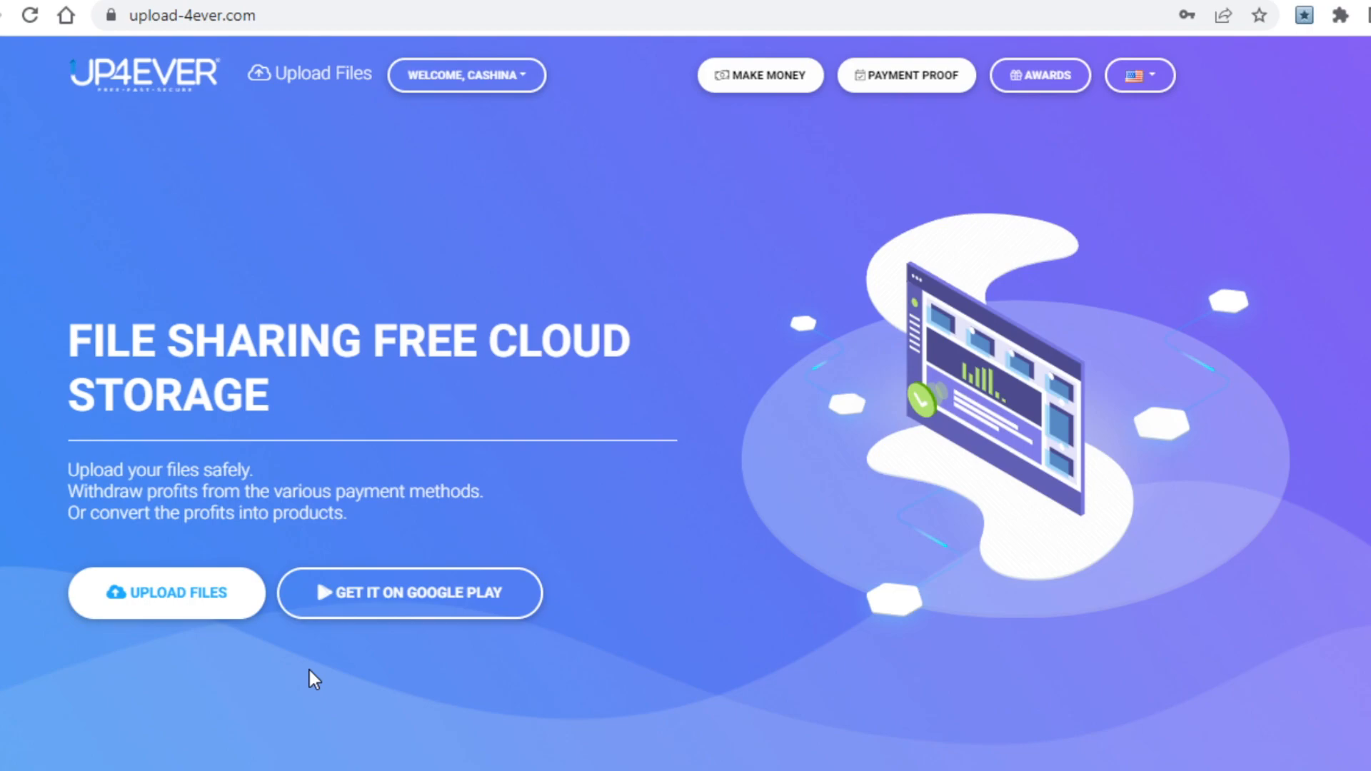
mouse_move(365, 635)
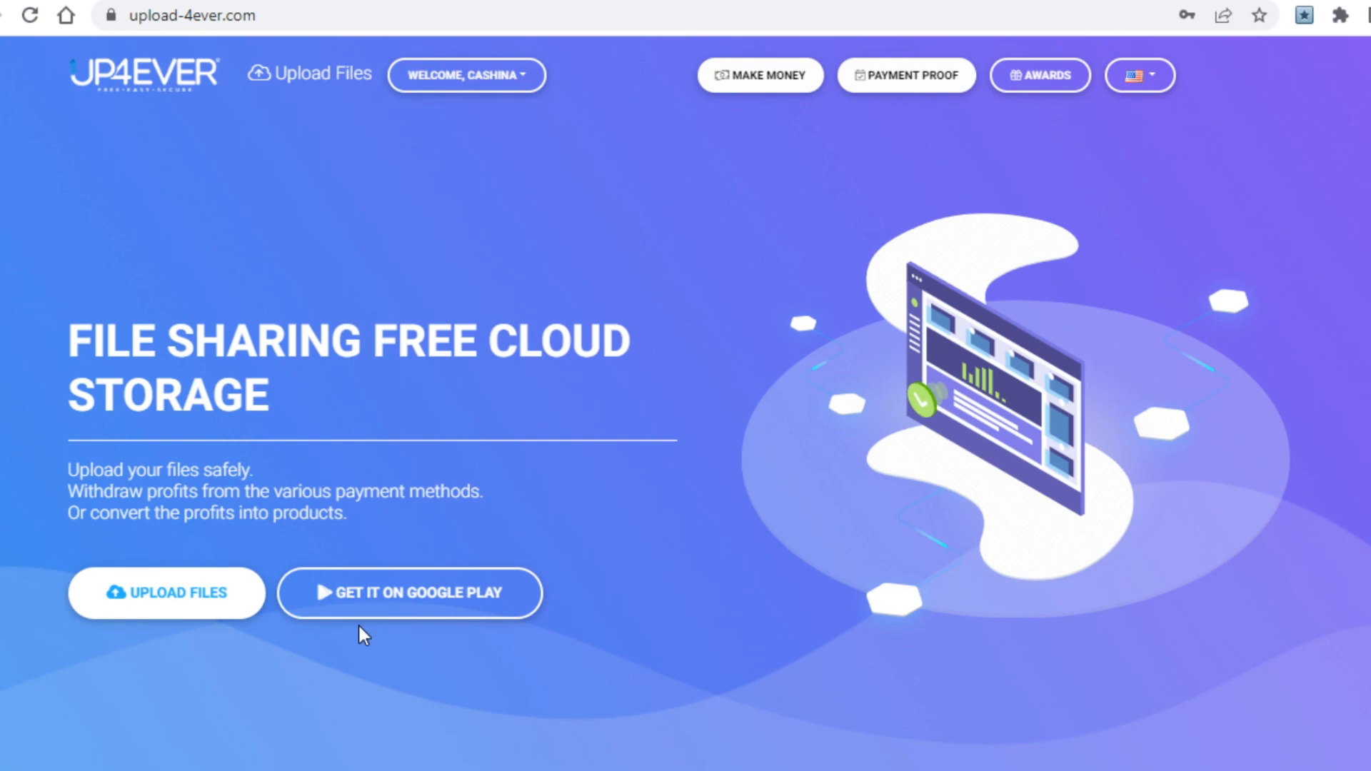
Step: Scroll the Up4ever home page to its features section and back to the banner
scroll(down, 3)
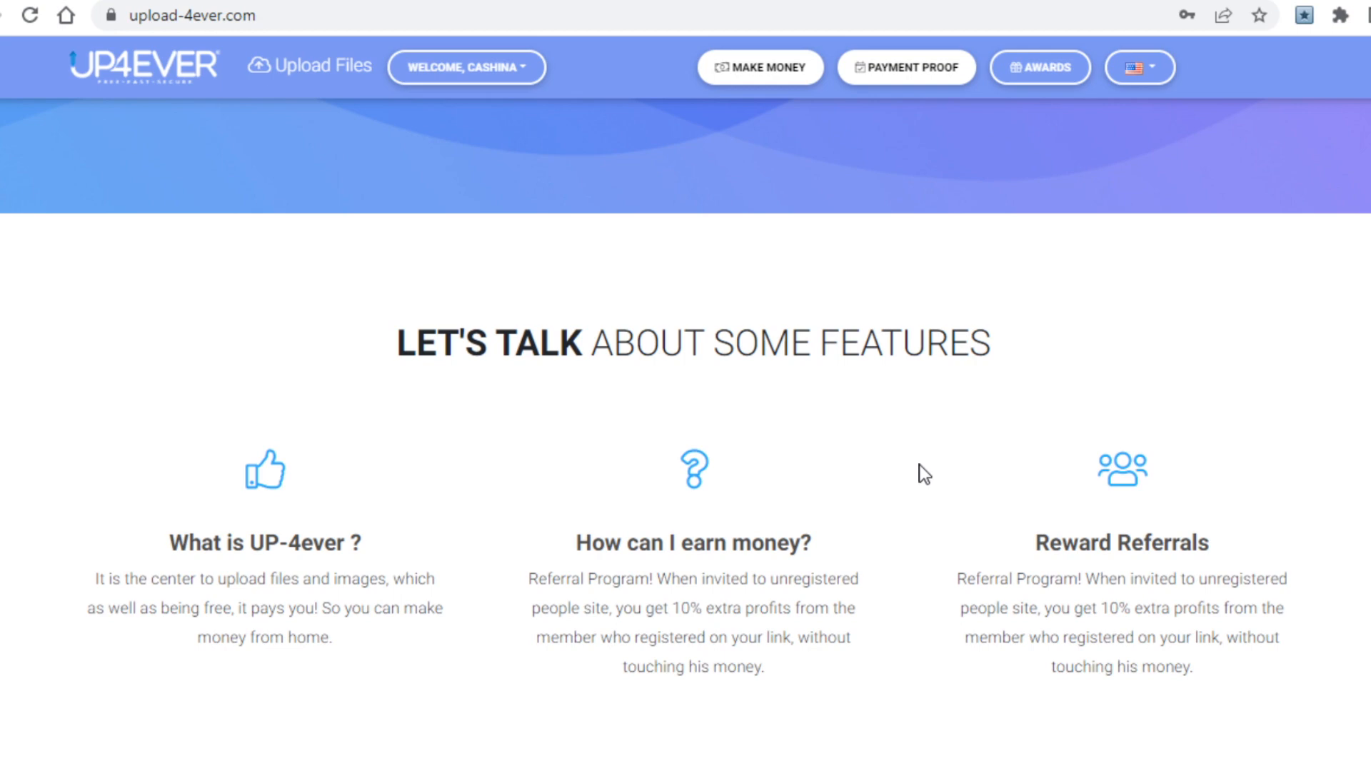
scroll(up, 3)
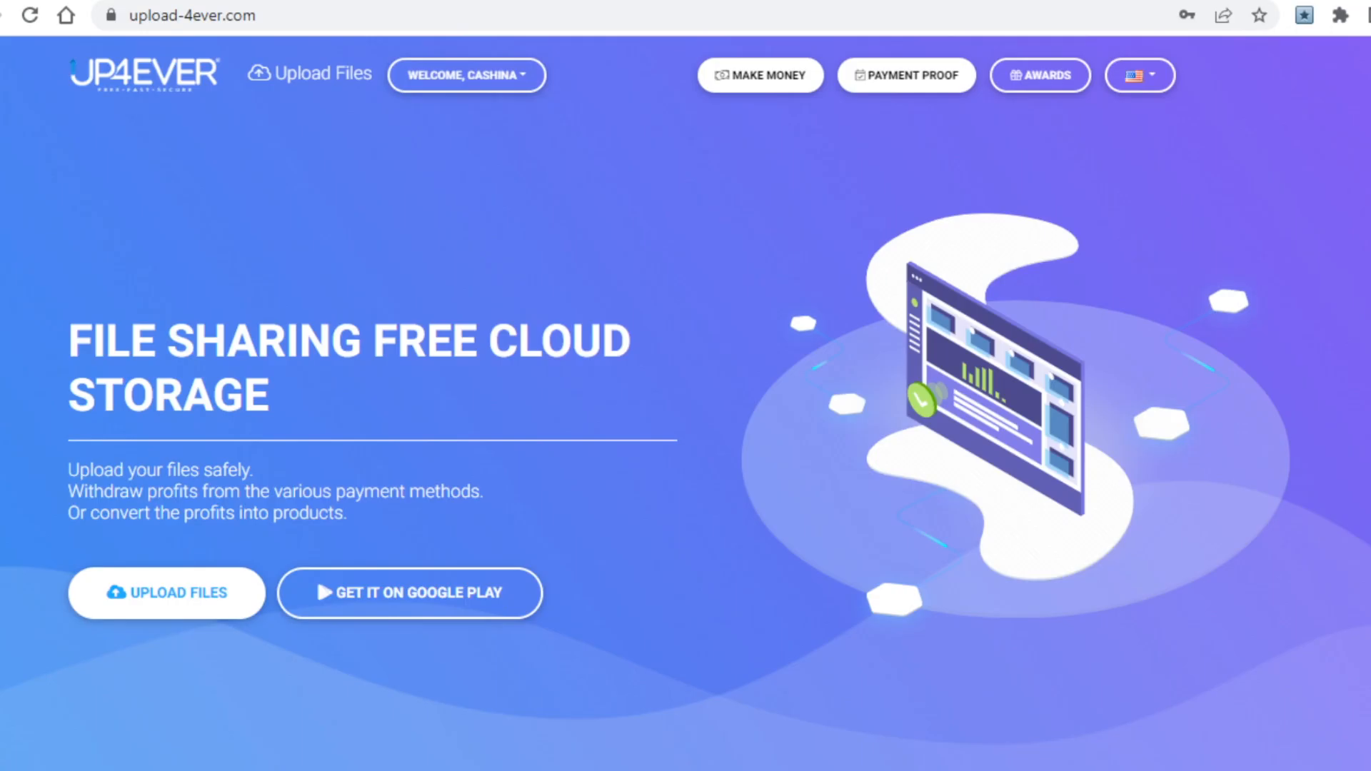
mouse_move(560, 233)
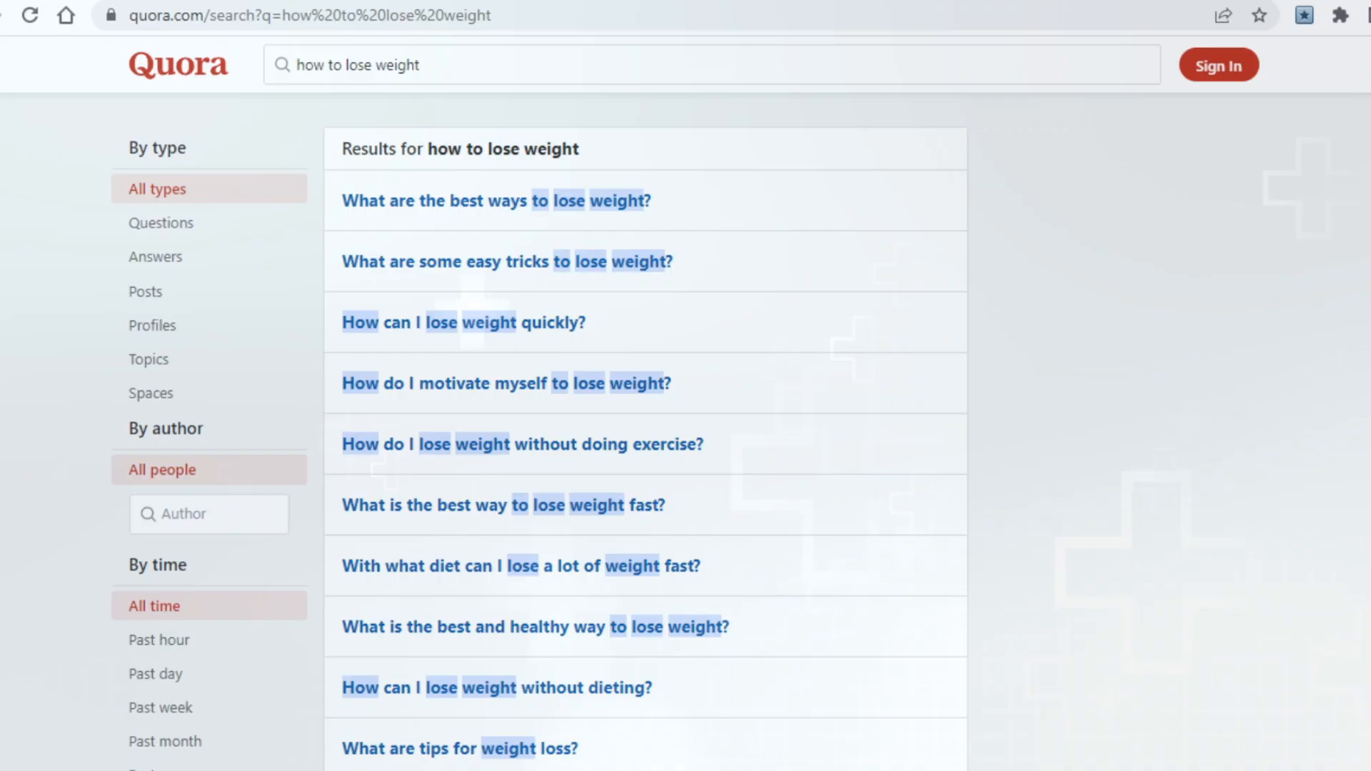
Step: Search Quora for "invest tips" and return to its question results
scroll(down, 3)
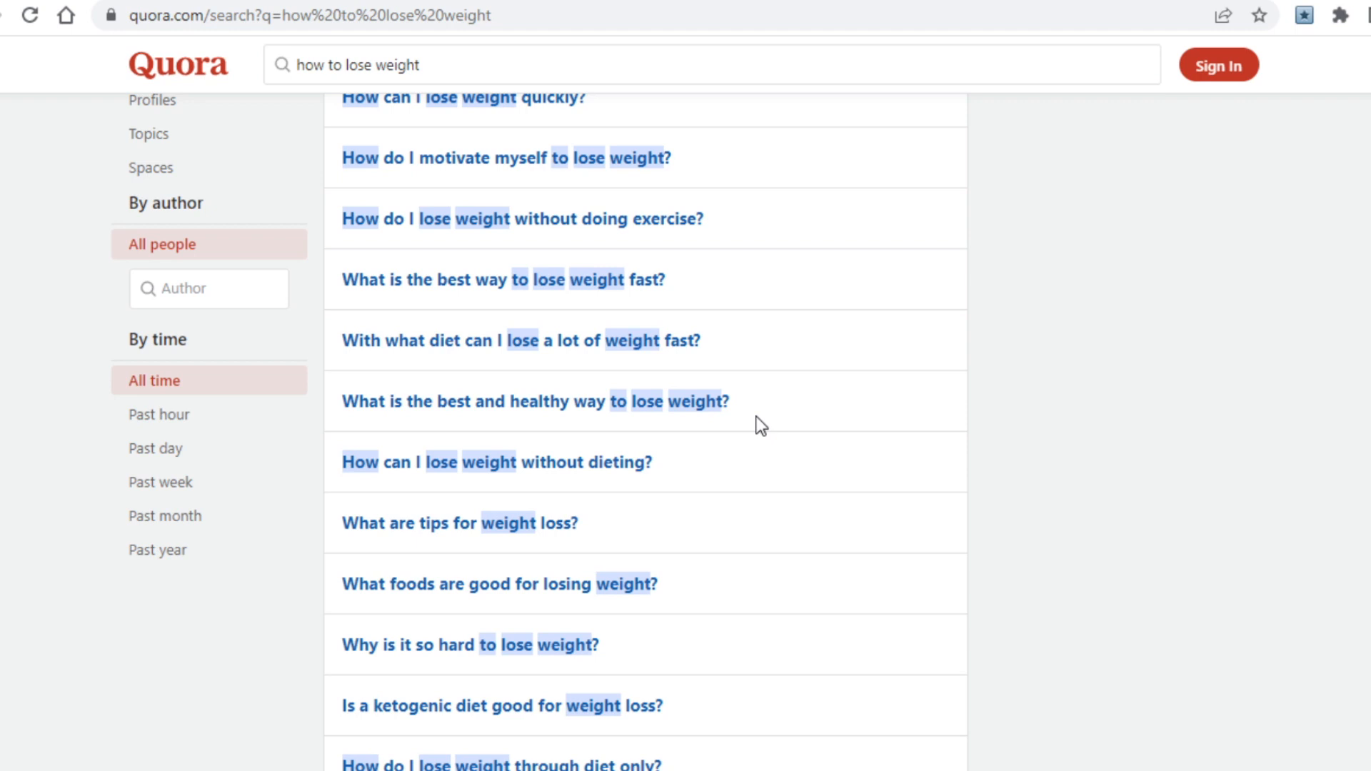
text(invest tips)
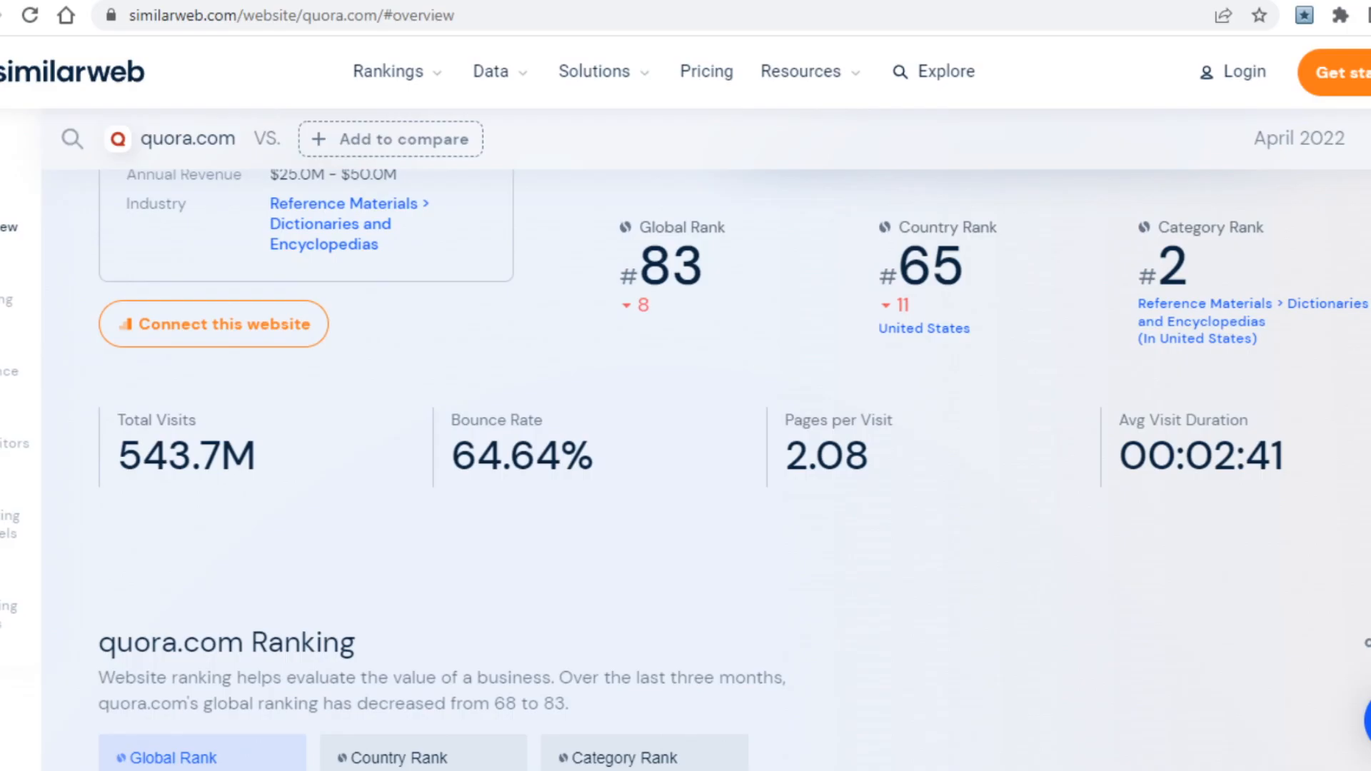
double_click(184, 456)
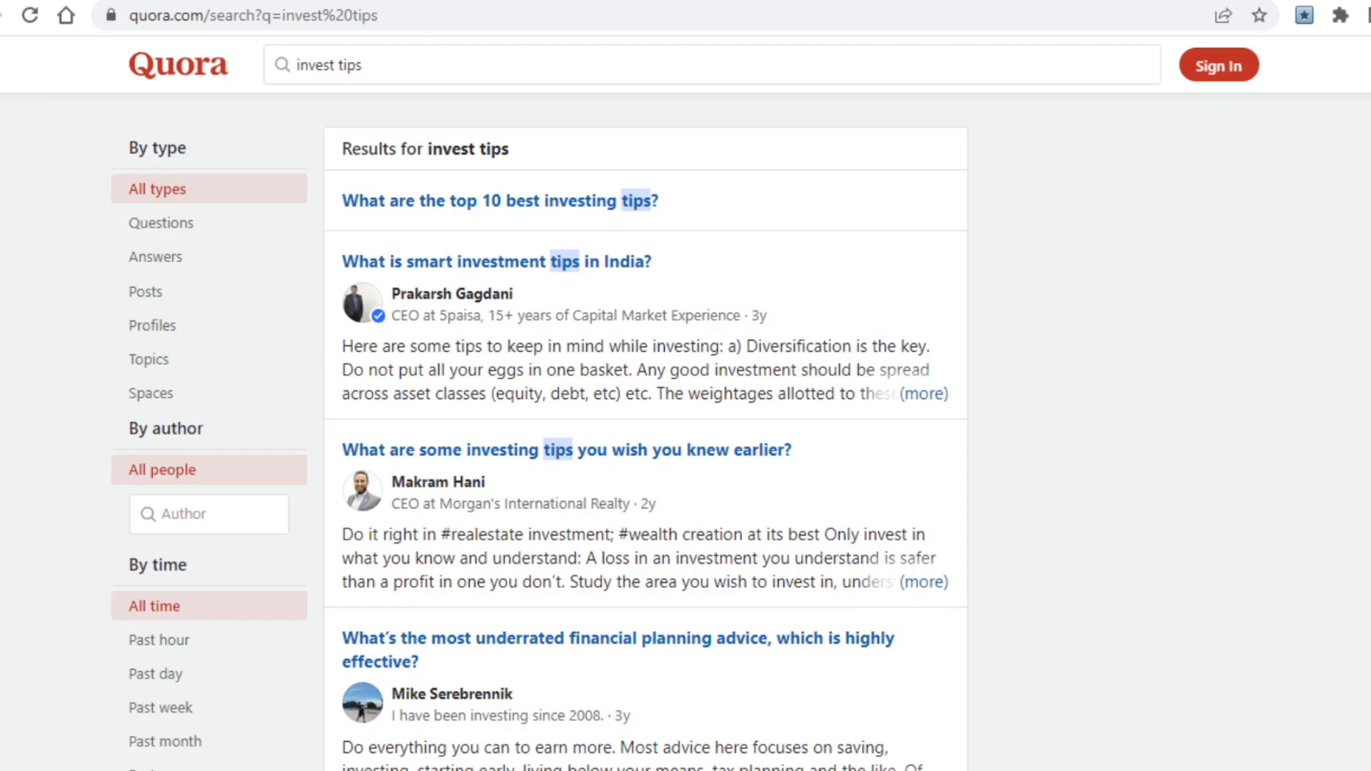
mouse_move(924, 394)
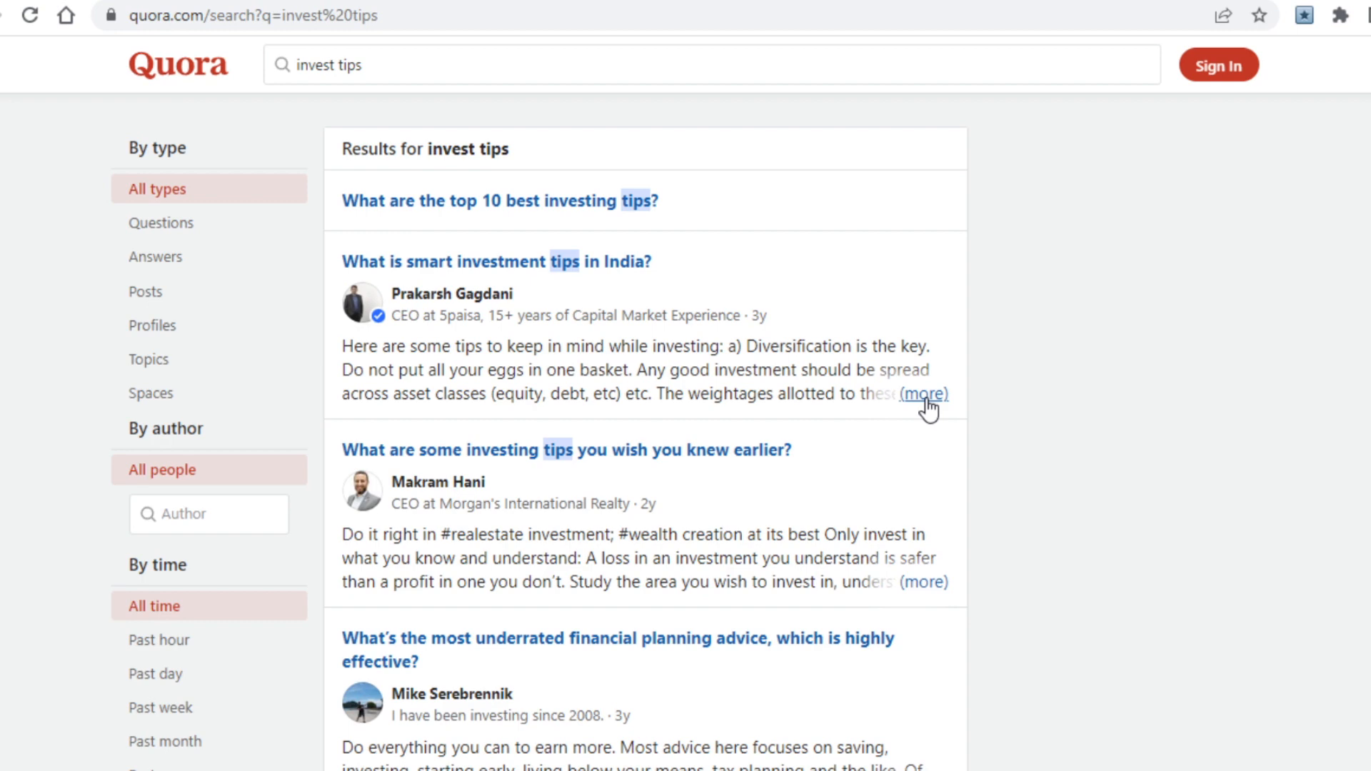
mouse_move(924, 412)
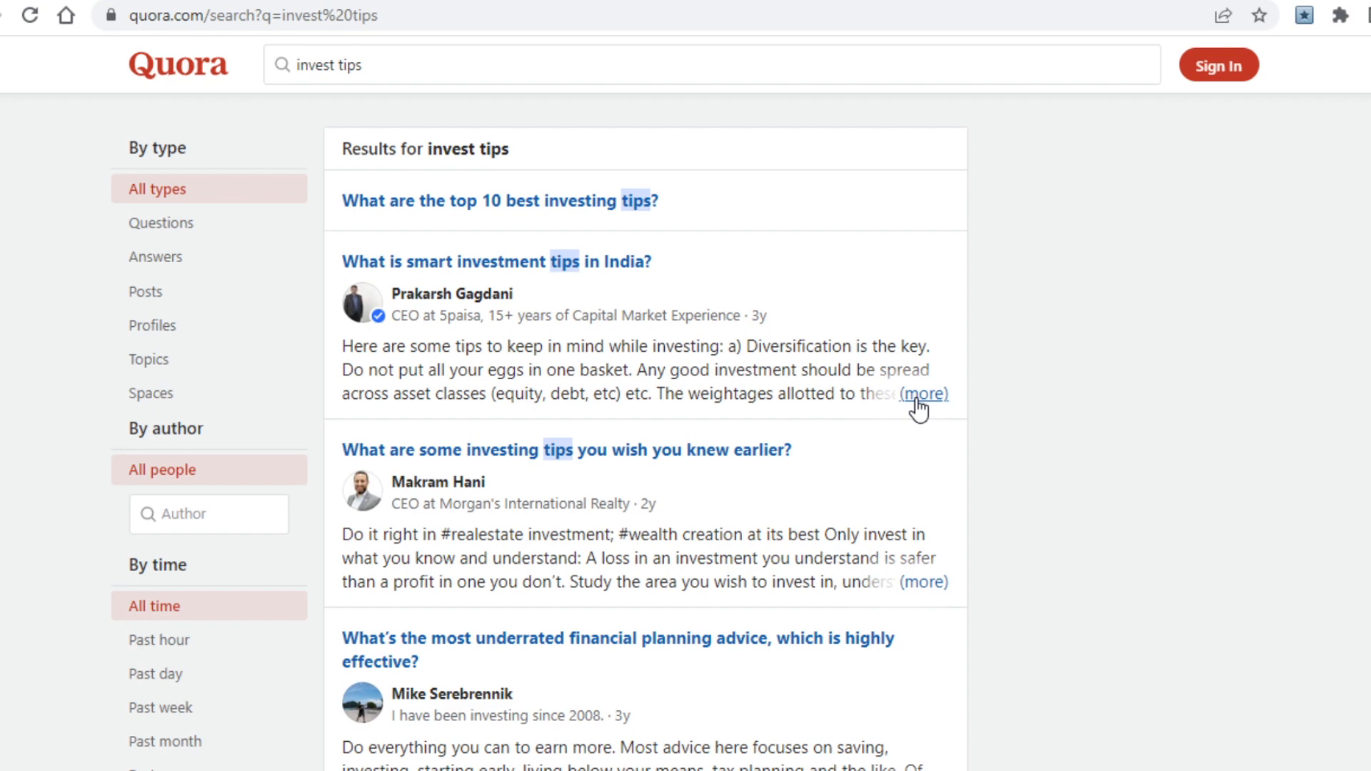
Step: Scroll through the Quora invest tips answers before returning to Up4ever
scroll(down, 3)
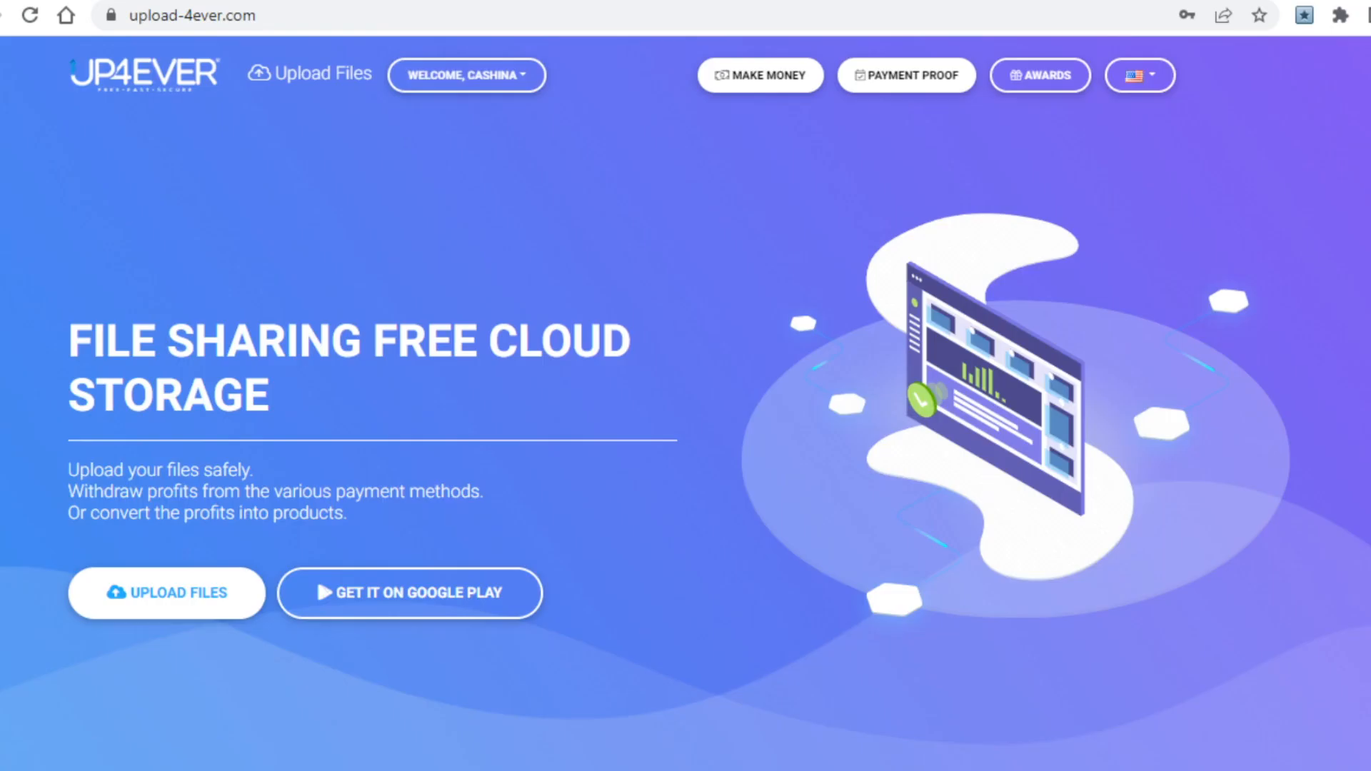
mouse_move(540, 344)
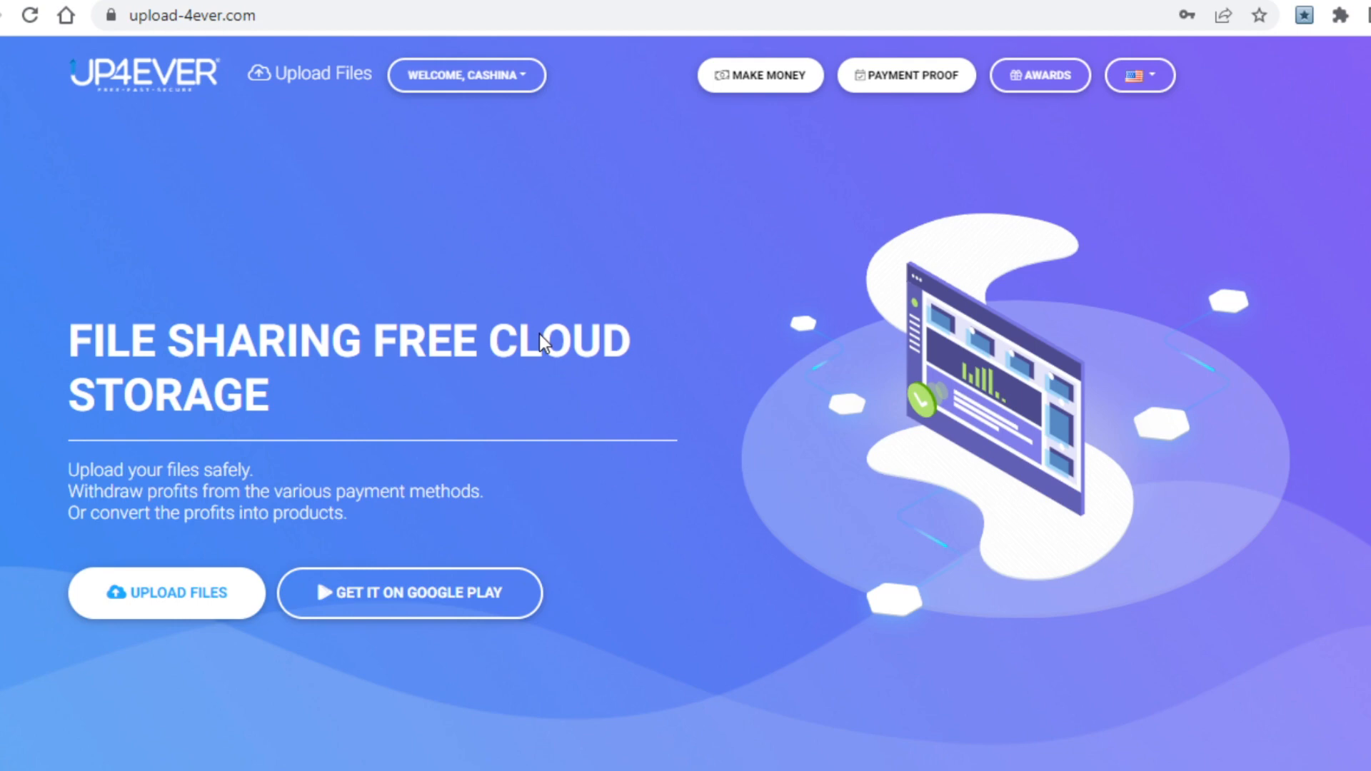